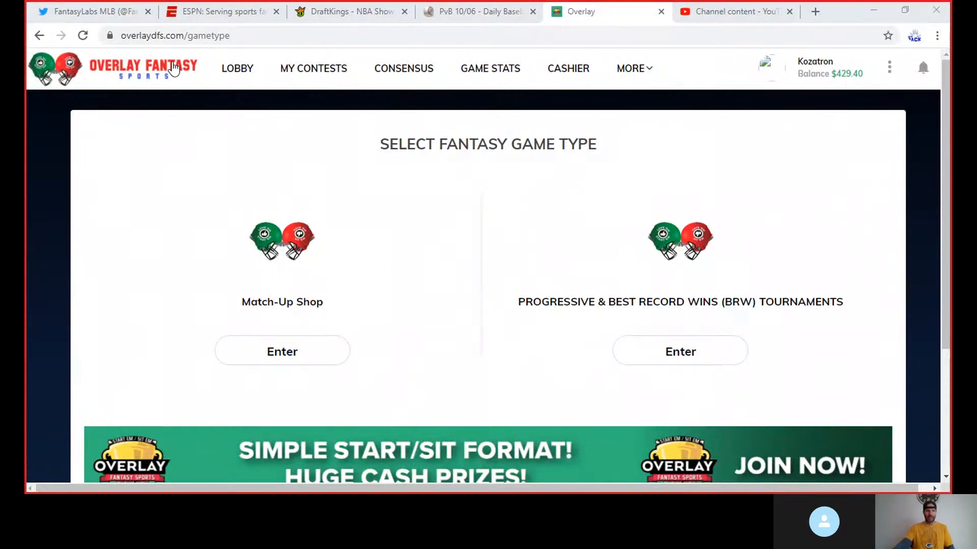
pyautogui.moveTo(242, 52)
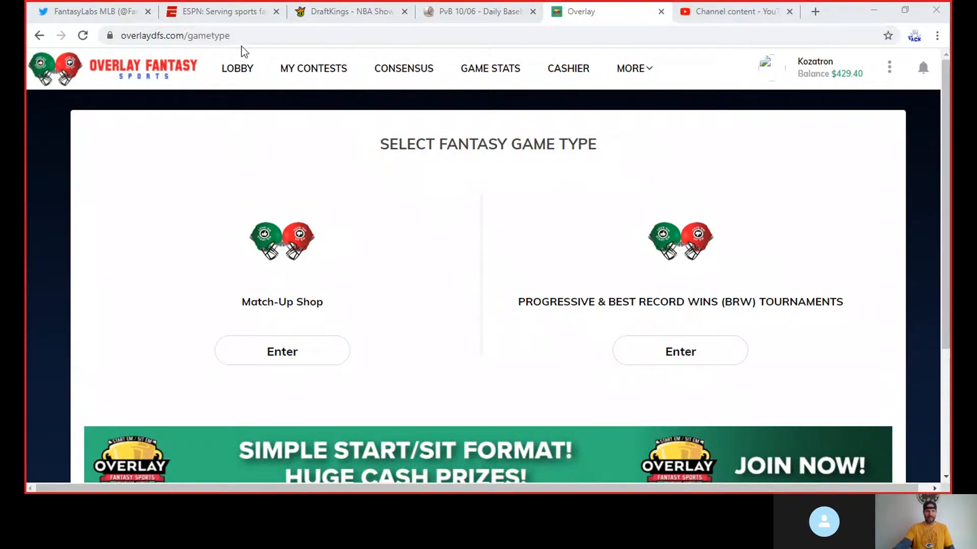
pyautogui.moveTo(515, 229)
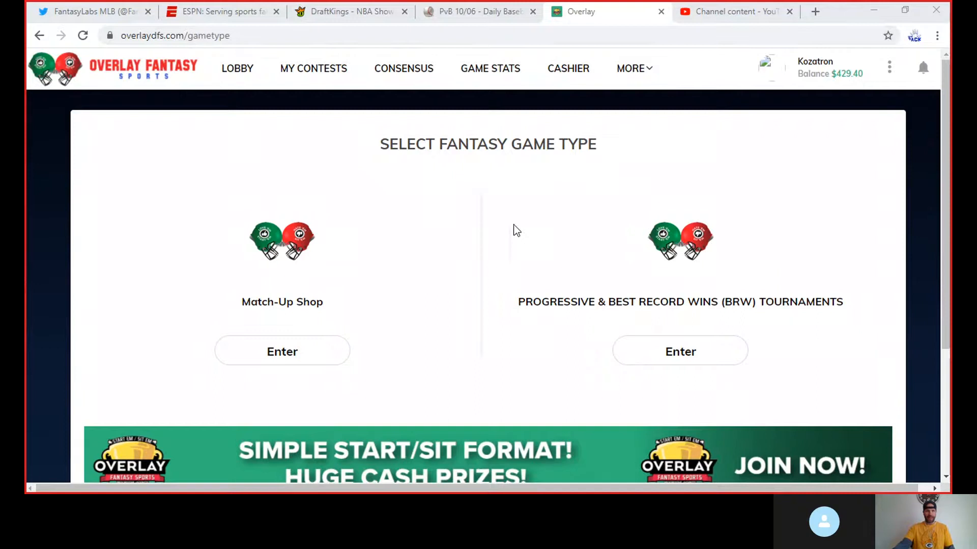
pyautogui.moveTo(458, 243)
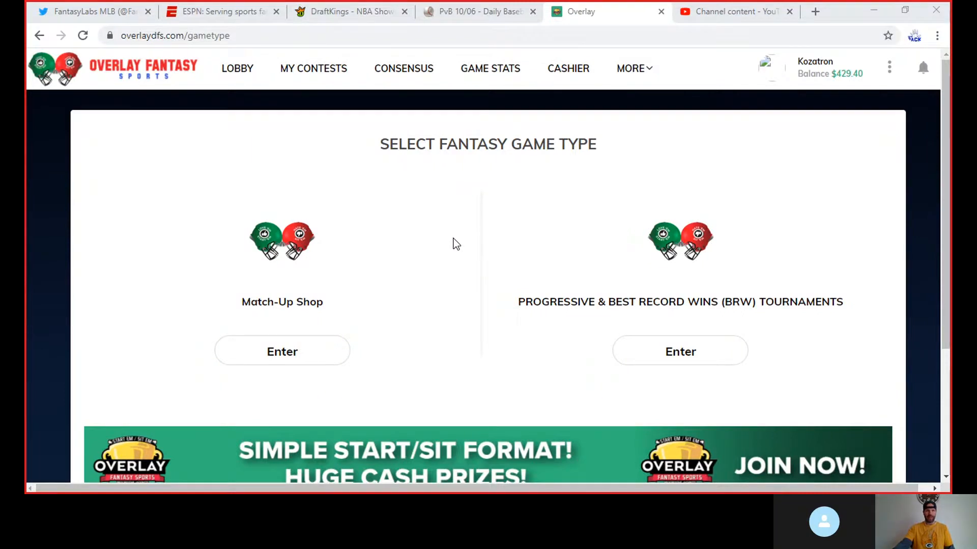
pyautogui.moveTo(461, 246)
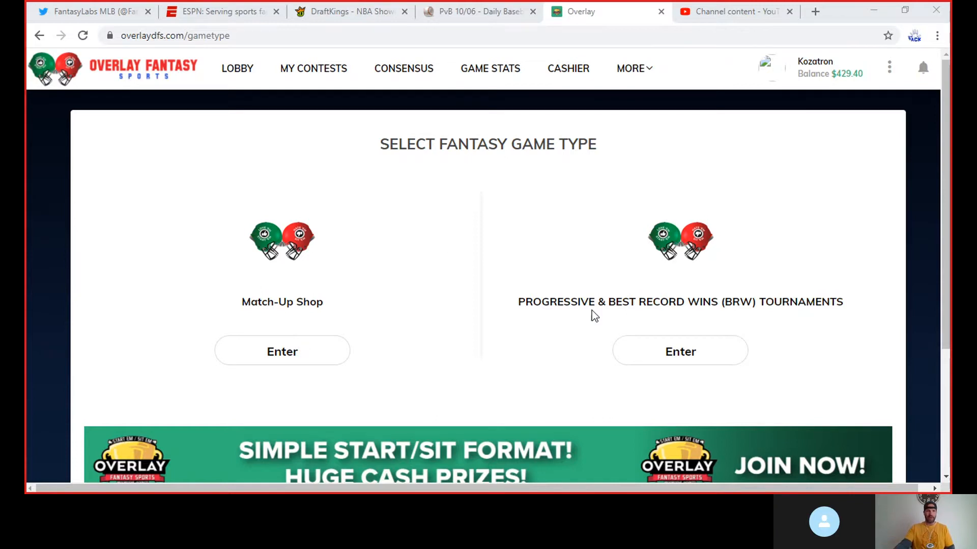
# Step: Enter the Match-Up Shop from the Select Fantasy Game Type page
pyautogui.click(281, 351)
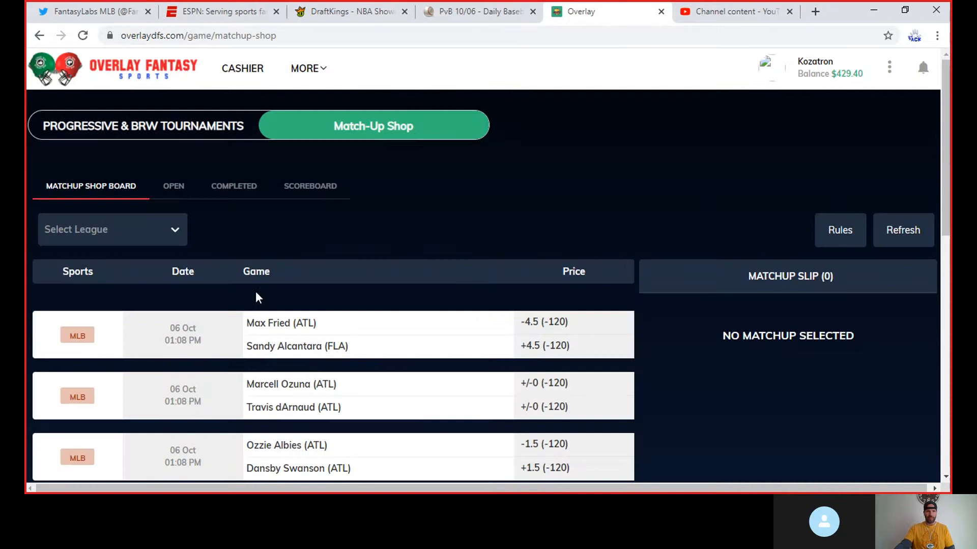
# Step: Filter the Match-Up Shop board to MLB and browse its October 6 matchups
pyautogui.click(112, 229)
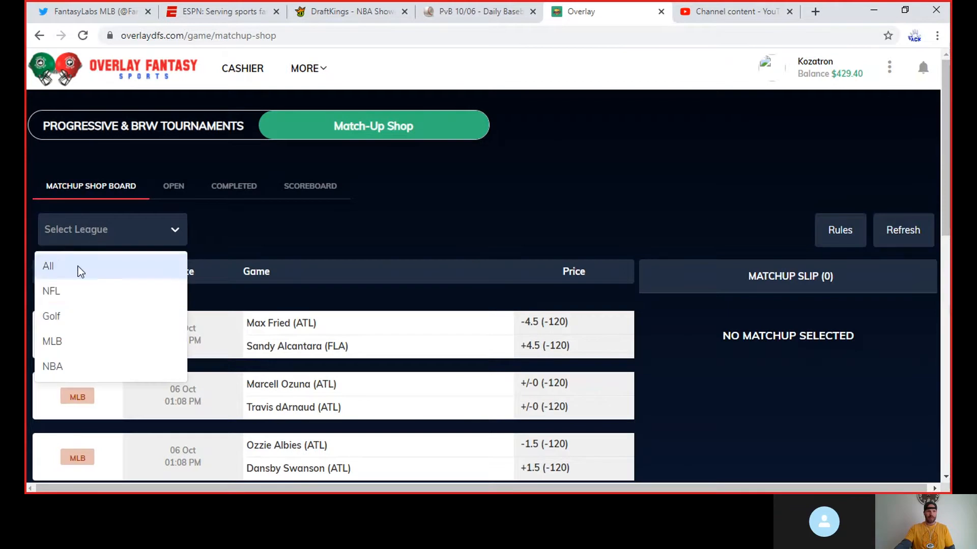
pyautogui.click(52, 341)
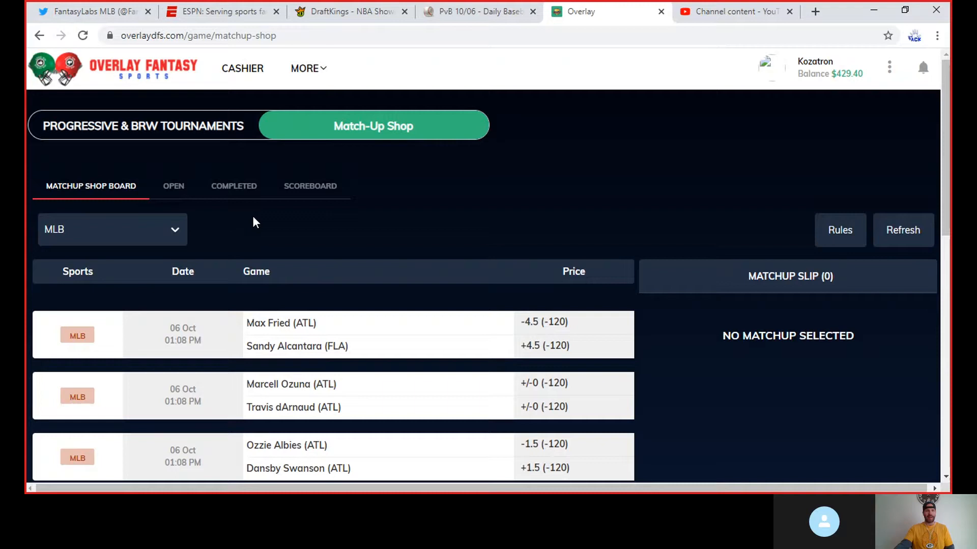
pyautogui.scroll(-3)
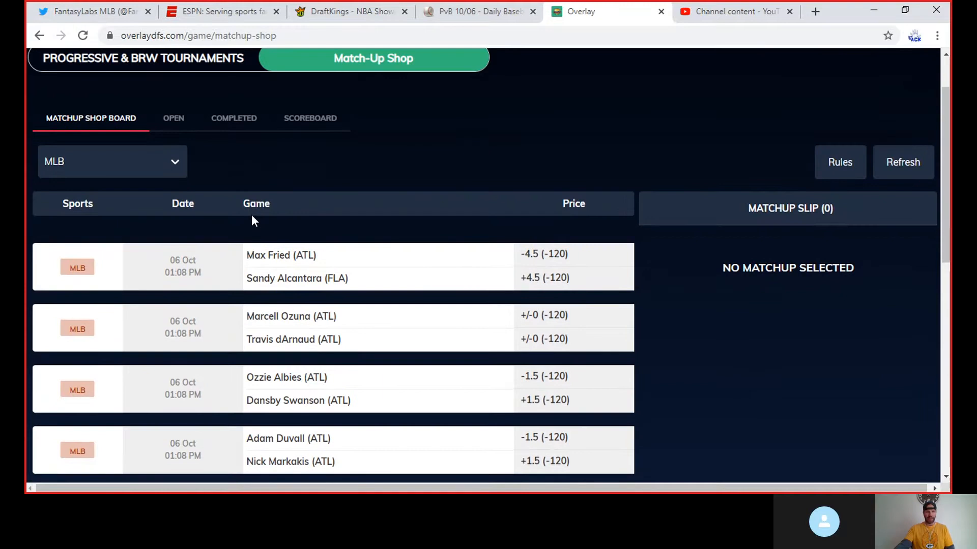
pyautogui.moveTo(604, 298)
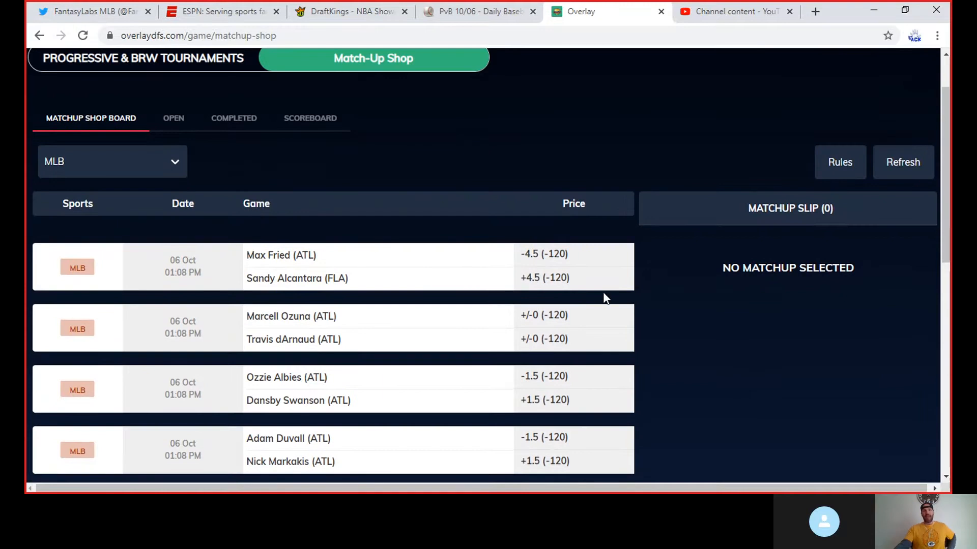
pyautogui.scroll(-3)
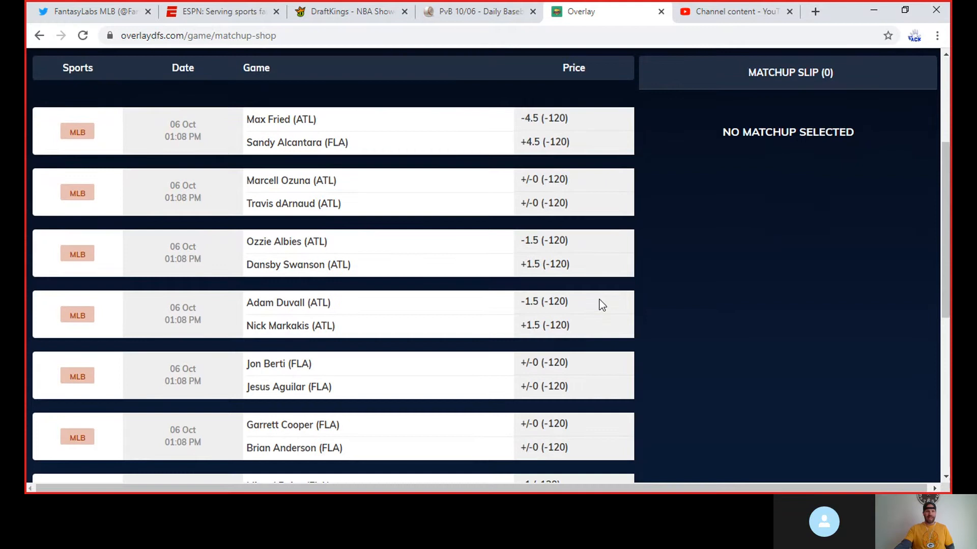
pyautogui.scroll(-3)
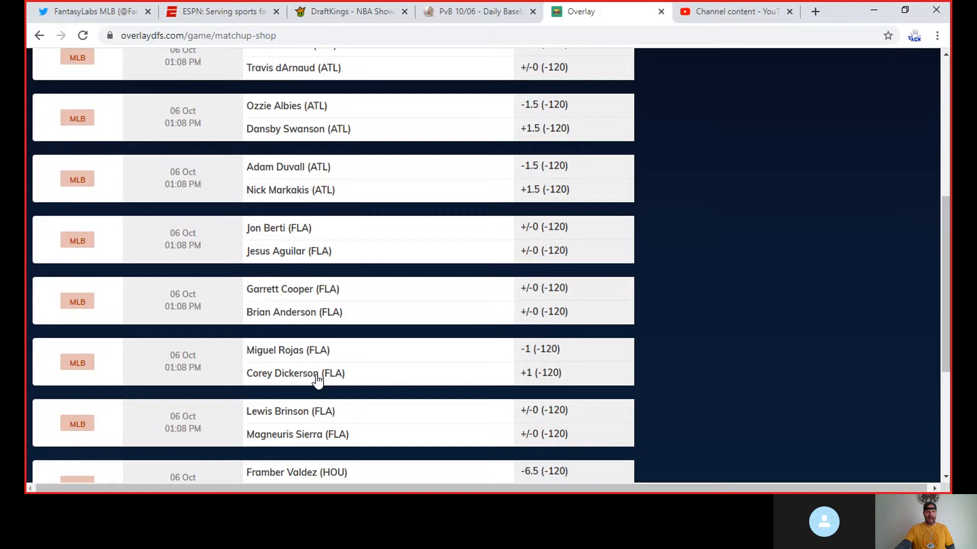
pyautogui.scroll(-3)
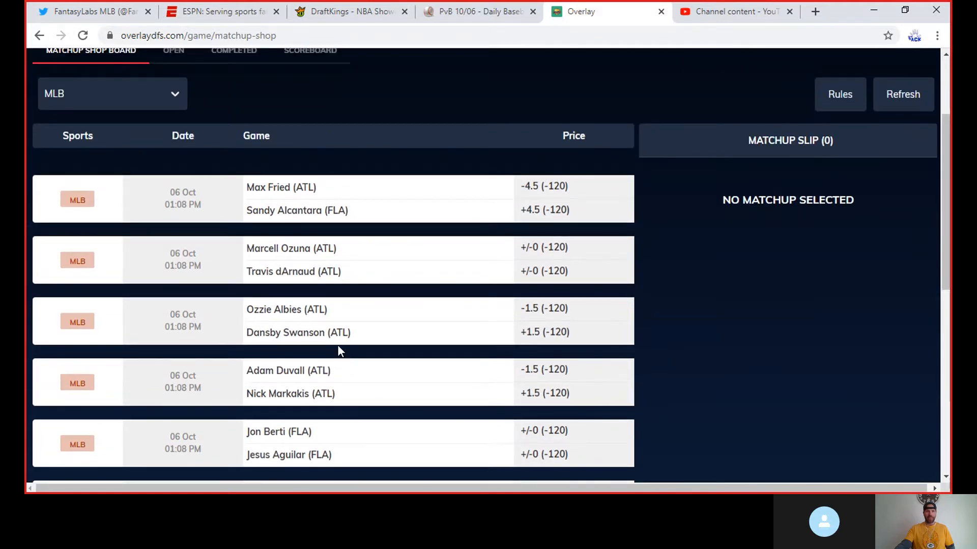
pyautogui.scroll(-3)
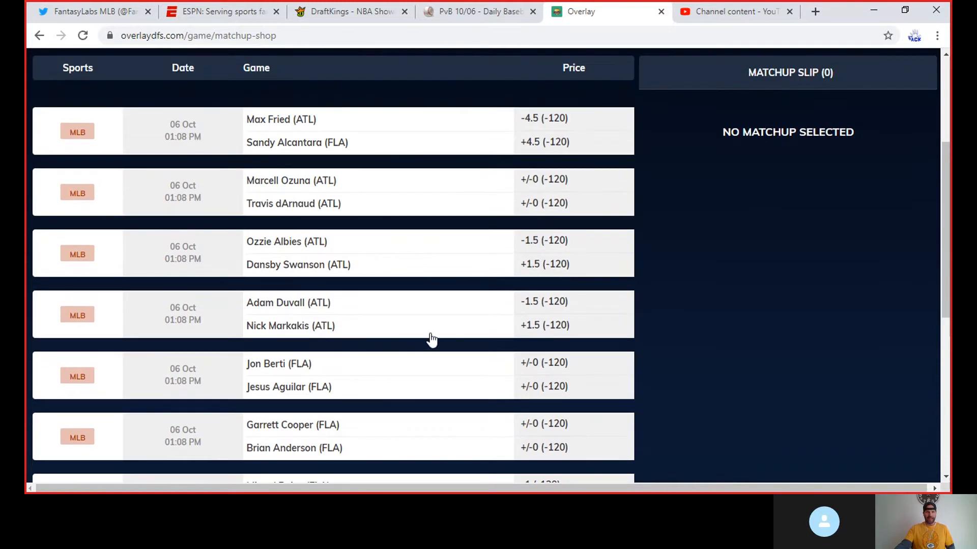
pyautogui.moveTo(276, 317)
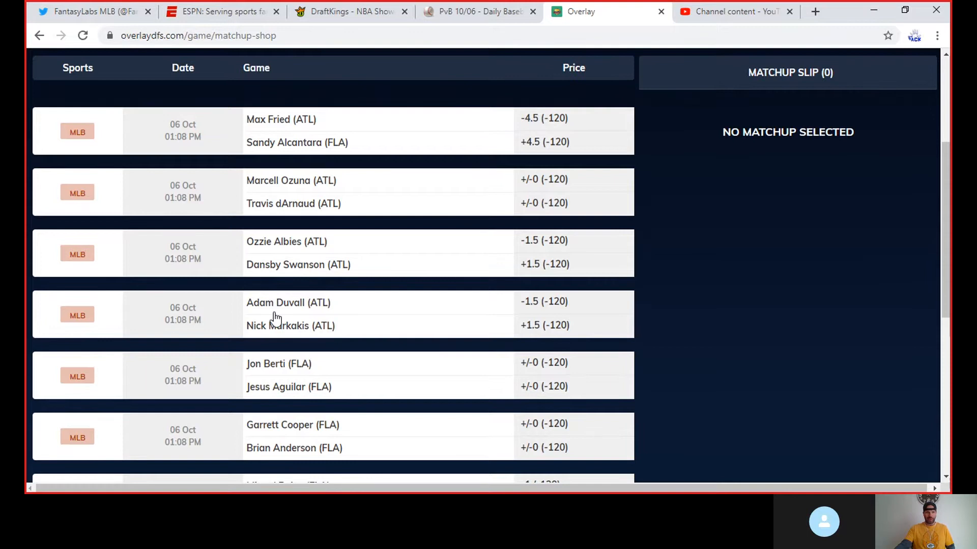
pyautogui.scroll(-3)
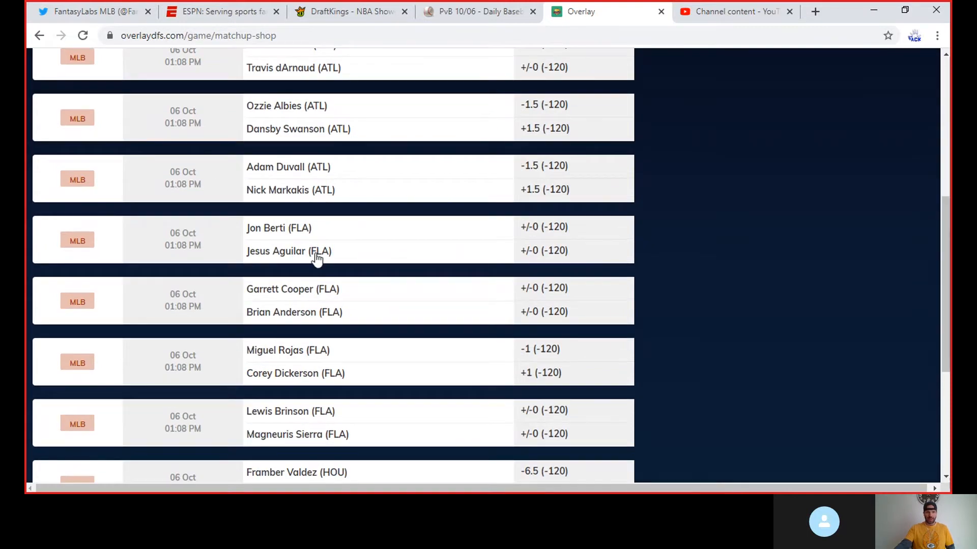
pyautogui.moveTo(300, 367)
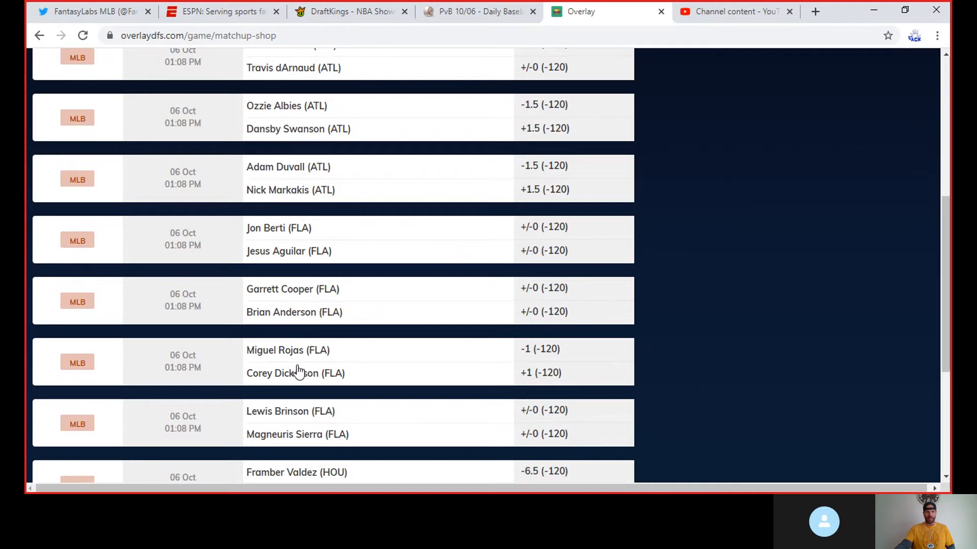
pyautogui.scroll(3)
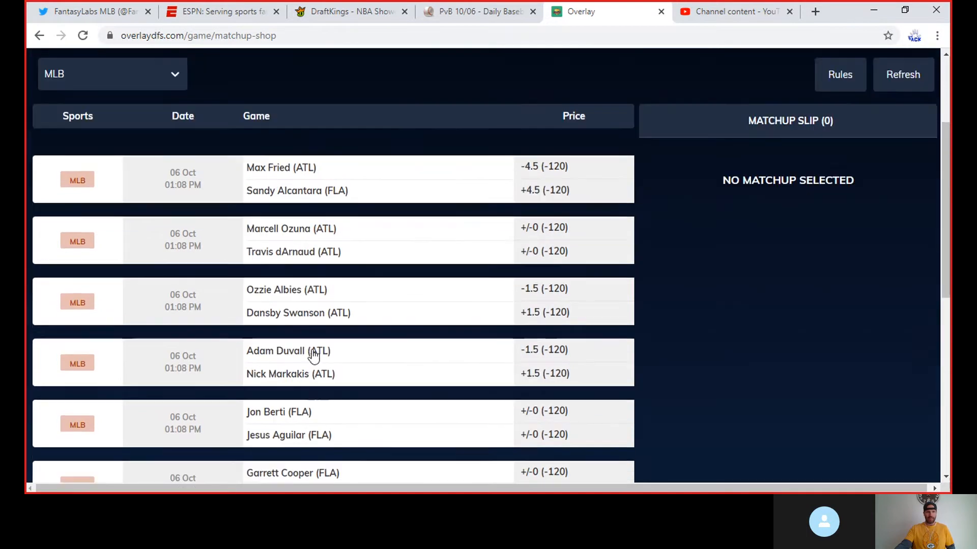
# Step: Reopen the league list (All, NFL, Golf, MLB, NBA) with MLB still chosen
pyautogui.click(112, 162)
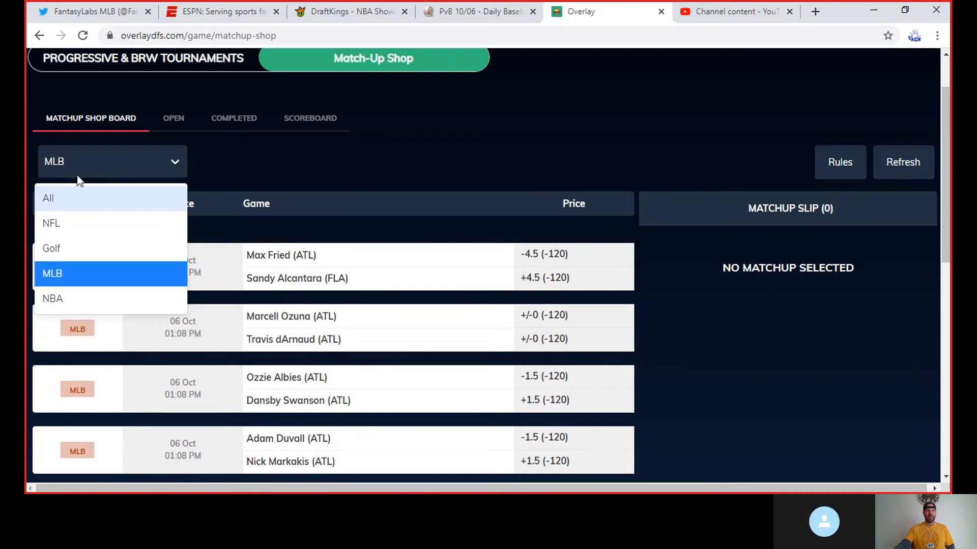
# Step: Filter the board to NBA and bring the Meyers Leonard vs Solomon Hill matchup into view
pyautogui.click(52, 298)
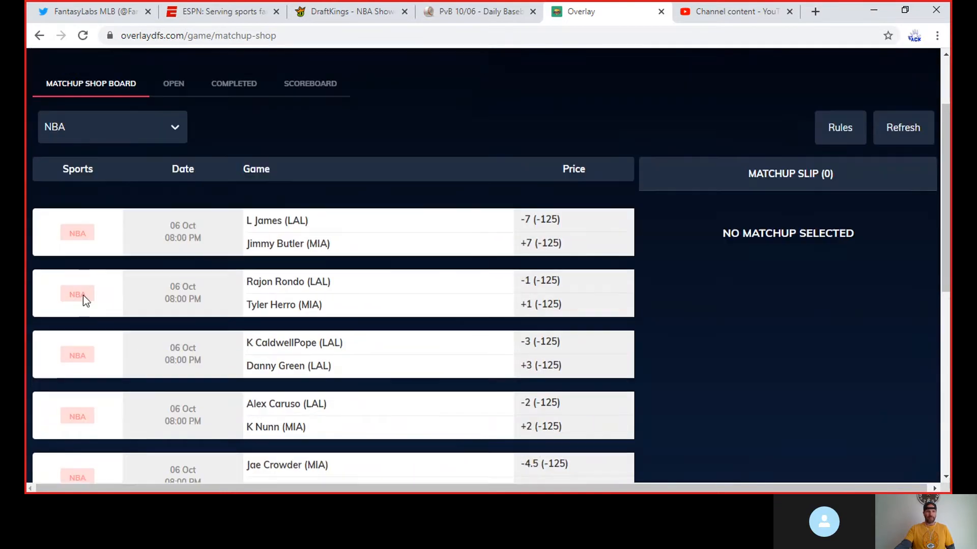
pyautogui.scroll(-3)
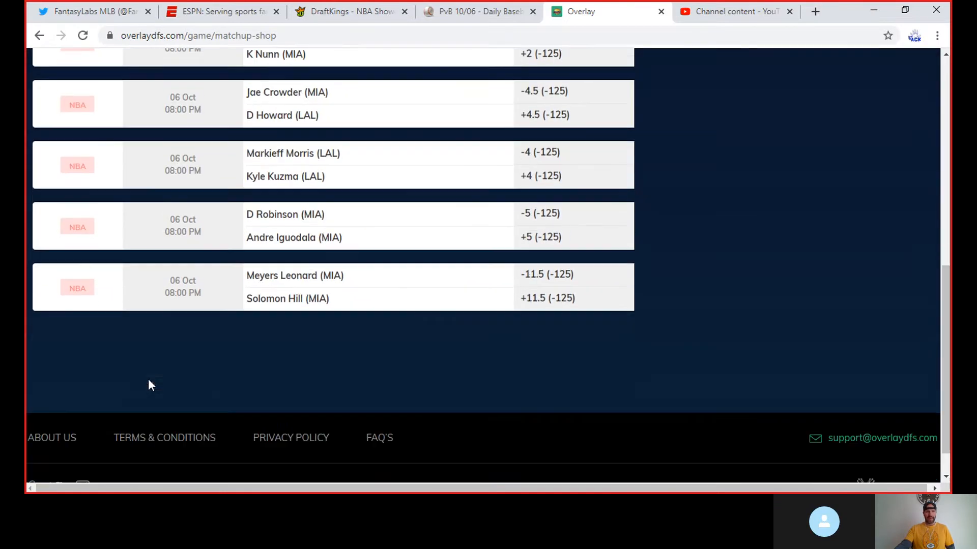
pyautogui.moveTo(411, 309)
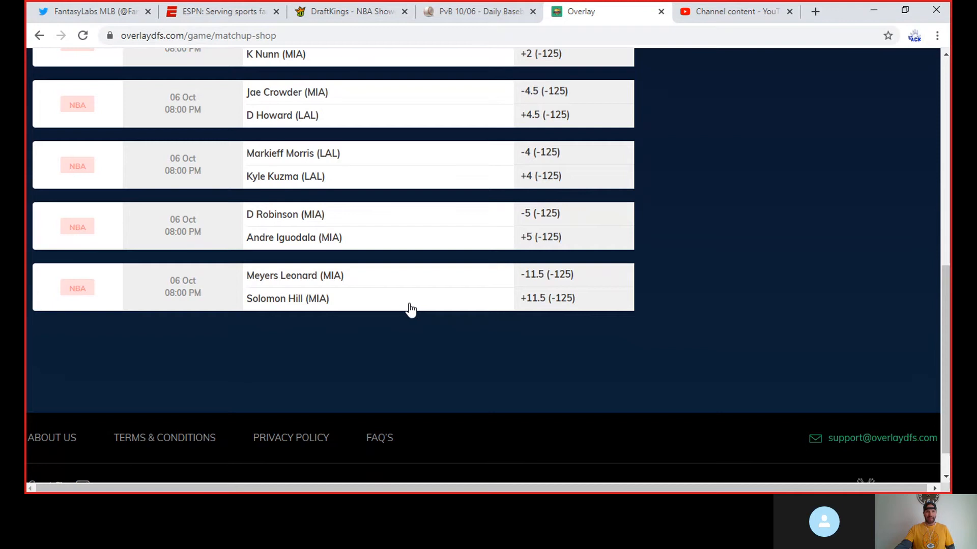
pyautogui.moveTo(386, 352)
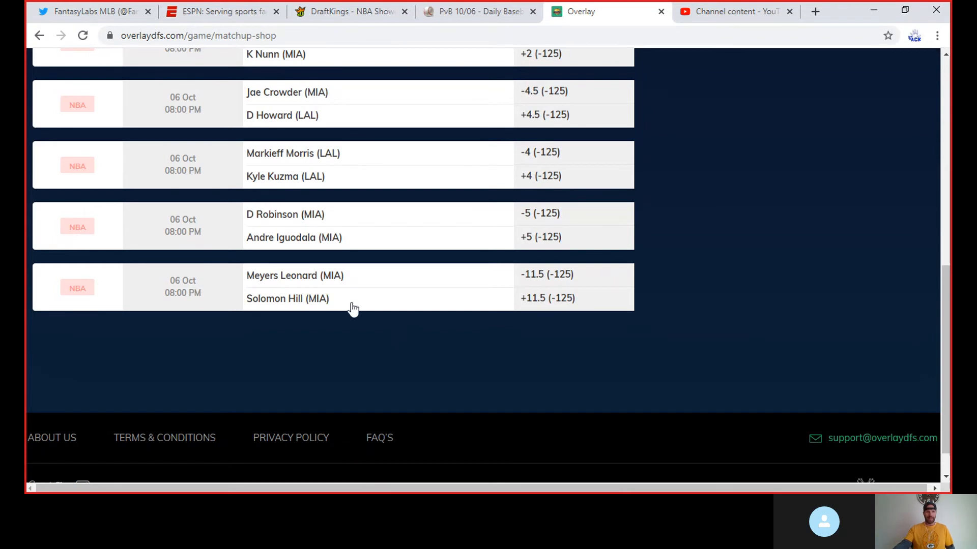
# Step: Submit and confirm a 30-unit single on Solomon Hill +11.5 (to win 54)
pyautogui.click(288, 299)
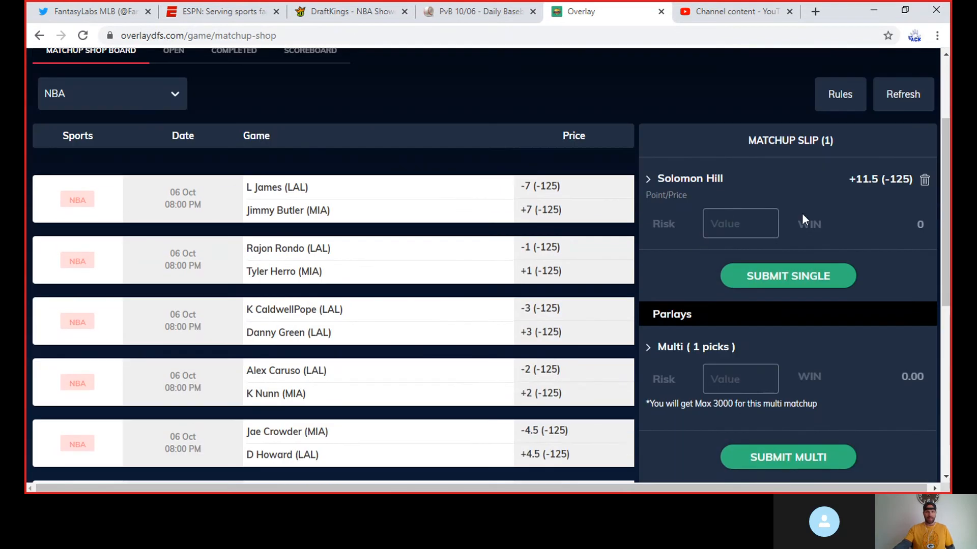
pyautogui.click(740, 224)
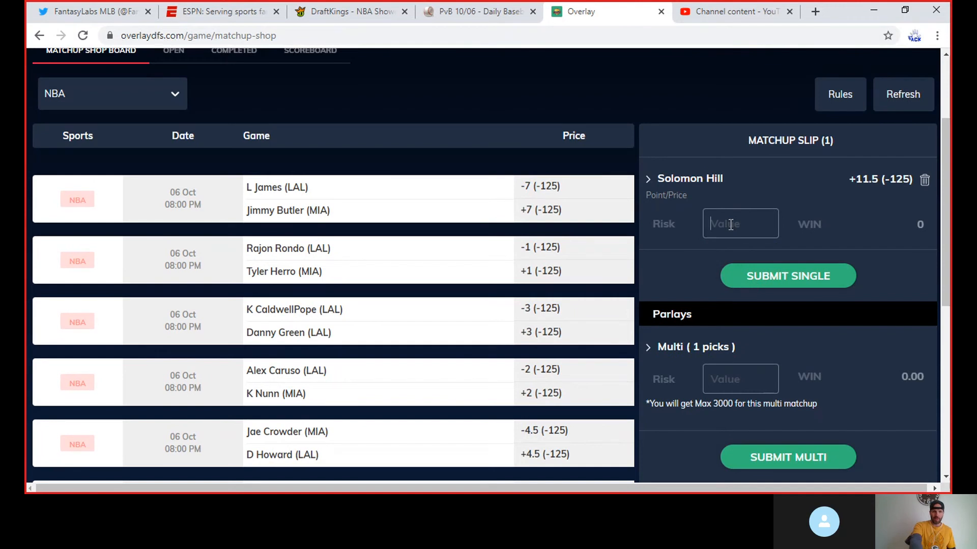
pyautogui.write('30')
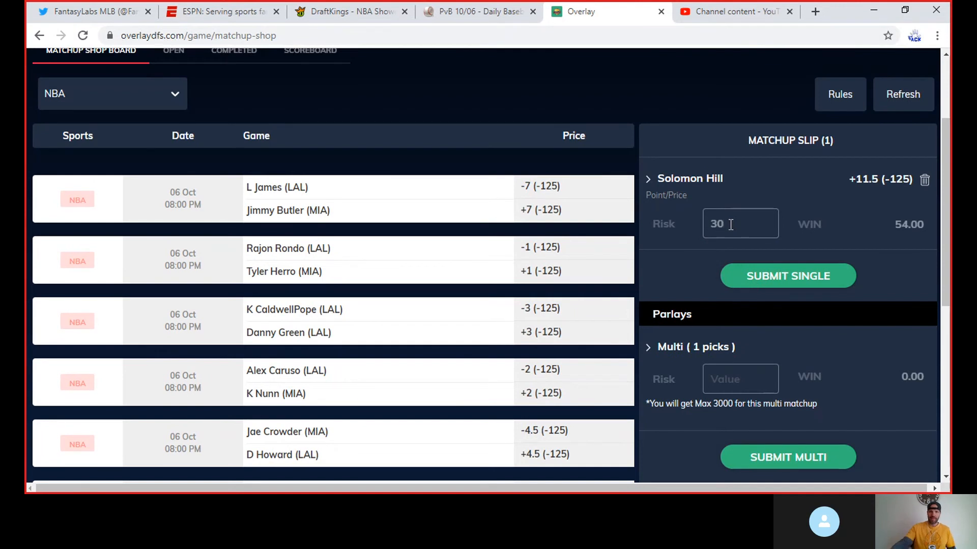
pyautogui.click(787, 276)
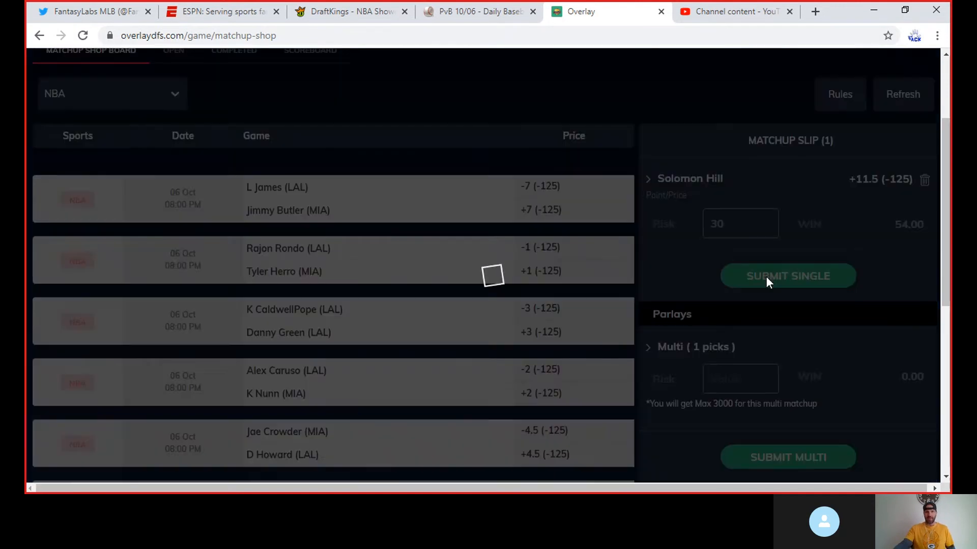
pyautogui.click(787, 276)
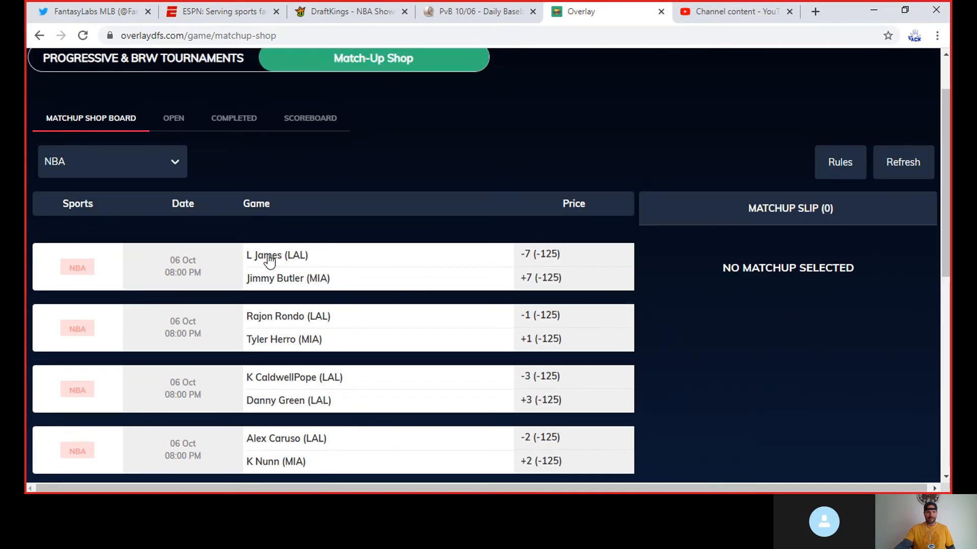
# Step: View the Open picks list showing the pending $30 Solomon Hill +11.5 single
pyautogui.click(173, 118)
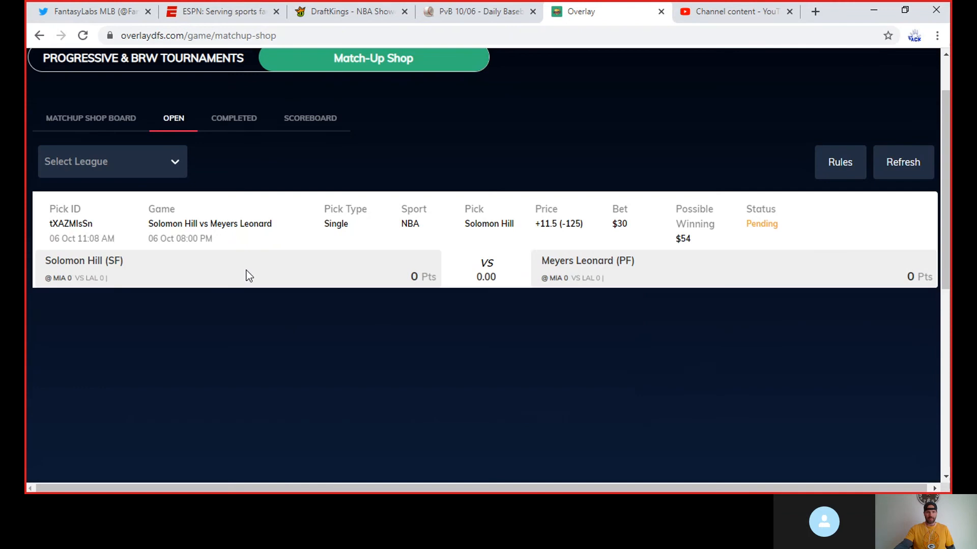
pyautogui.moveTo(631, 367)
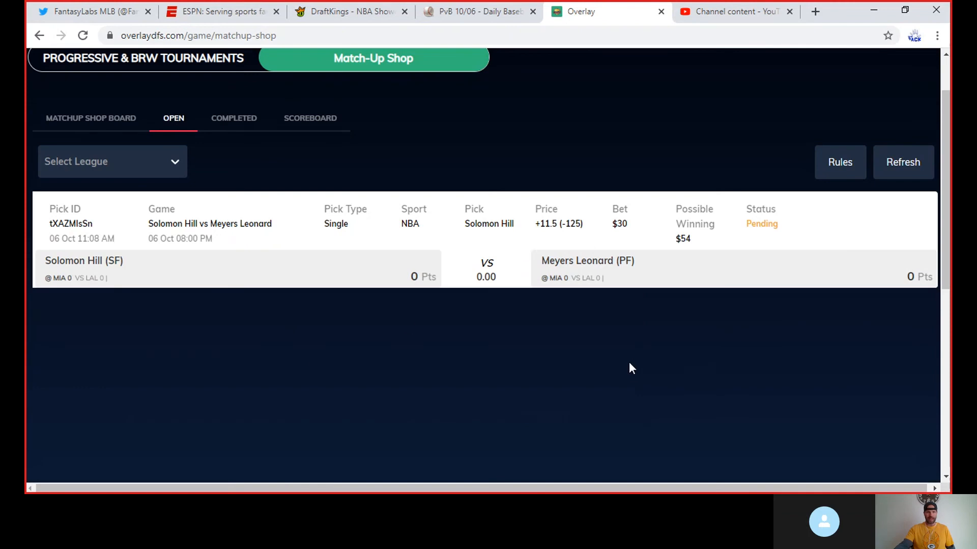
pyautogui.moveTo(592, 386)
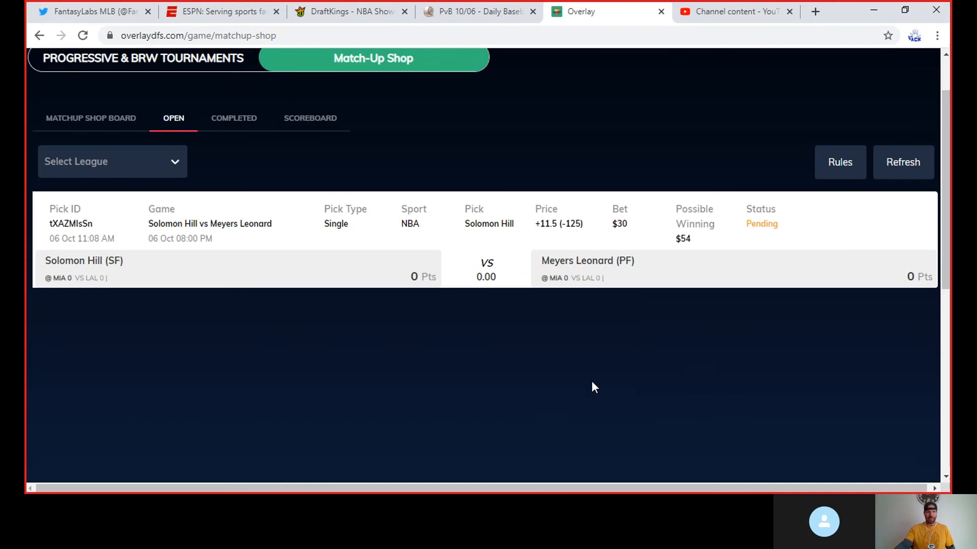
pyautogui.moveTo(574, 326)
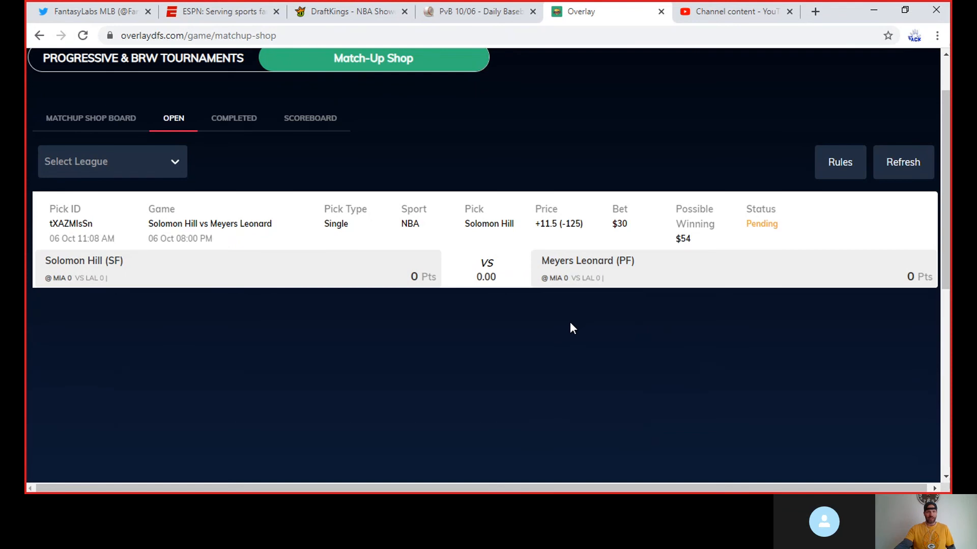
pyautogui.moveTo(567, 331)
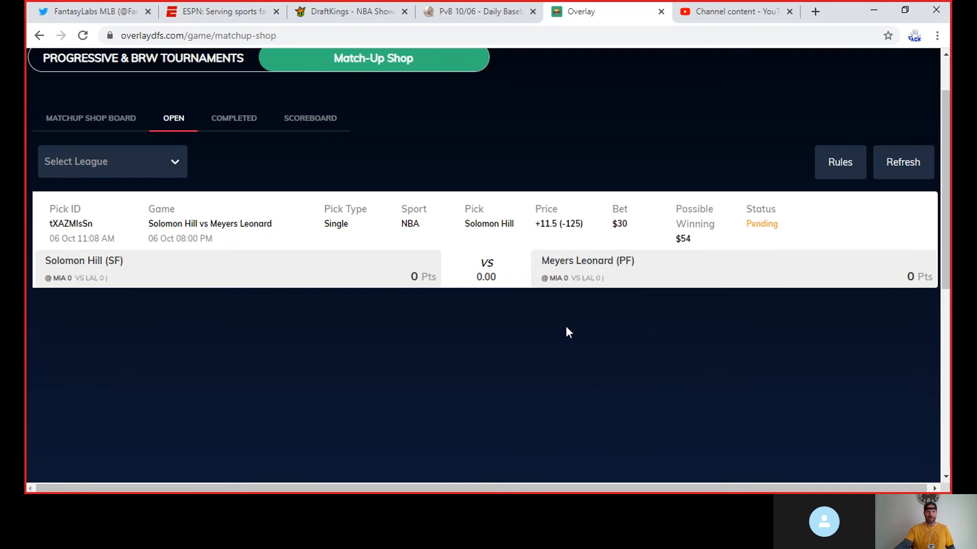